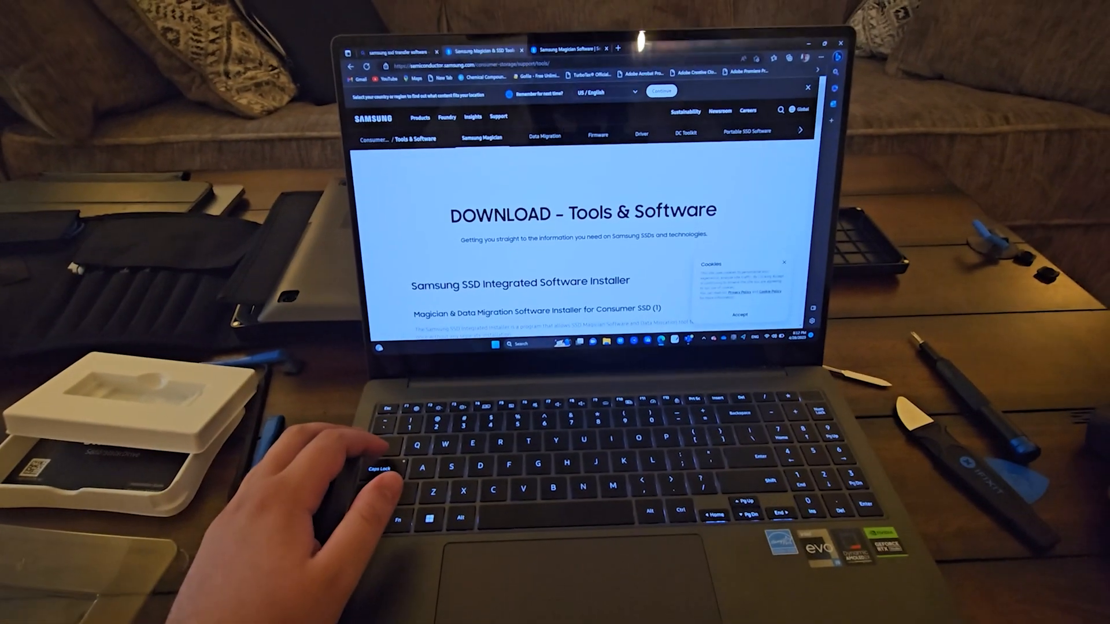
Step: Scroll the Samsung Tools & Software page toward the Integrated Software Installer download
scroll(down, 3)
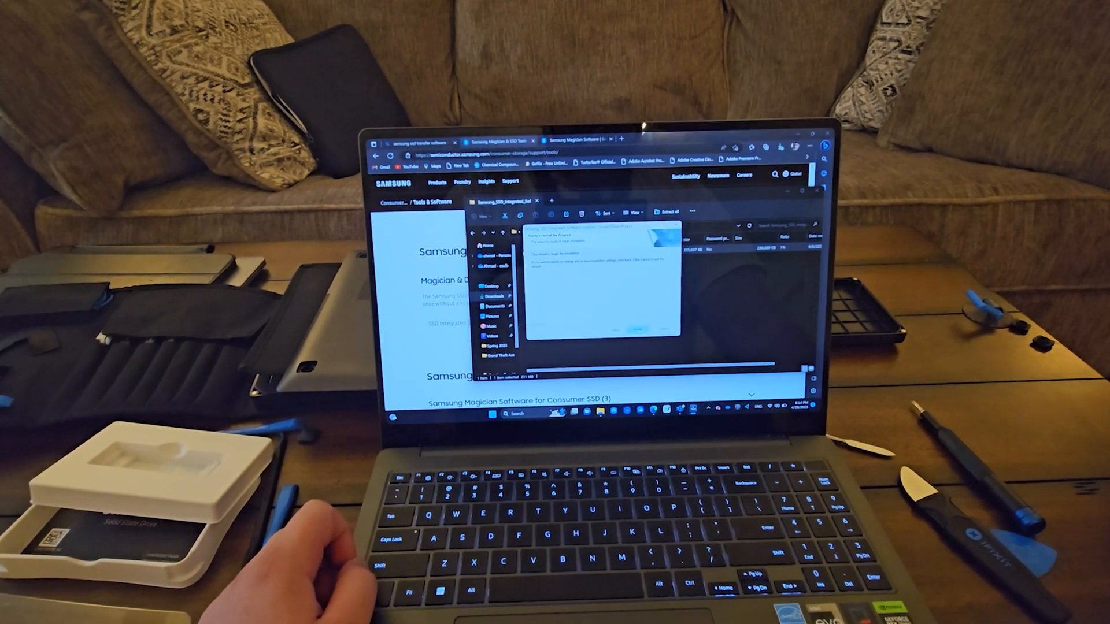
Step: Dismiss the installer extraction prompt and return to the Samsung download page
click(634, 327)
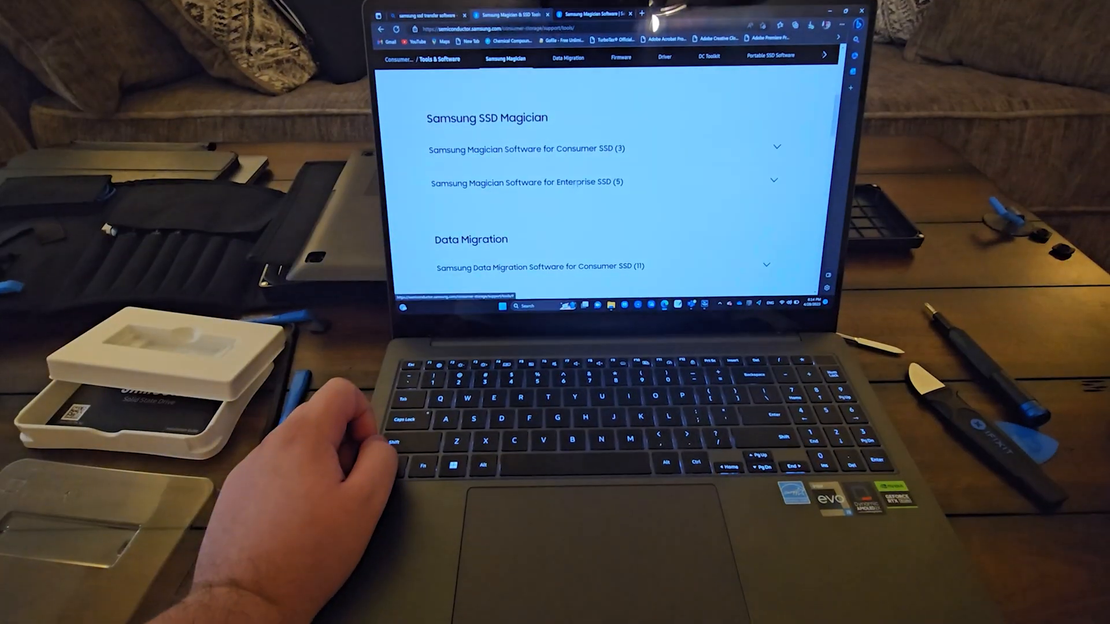
Step: Launch Samsung Magician and reach its Data Migration screen listing source and target drives
click(538, 267)
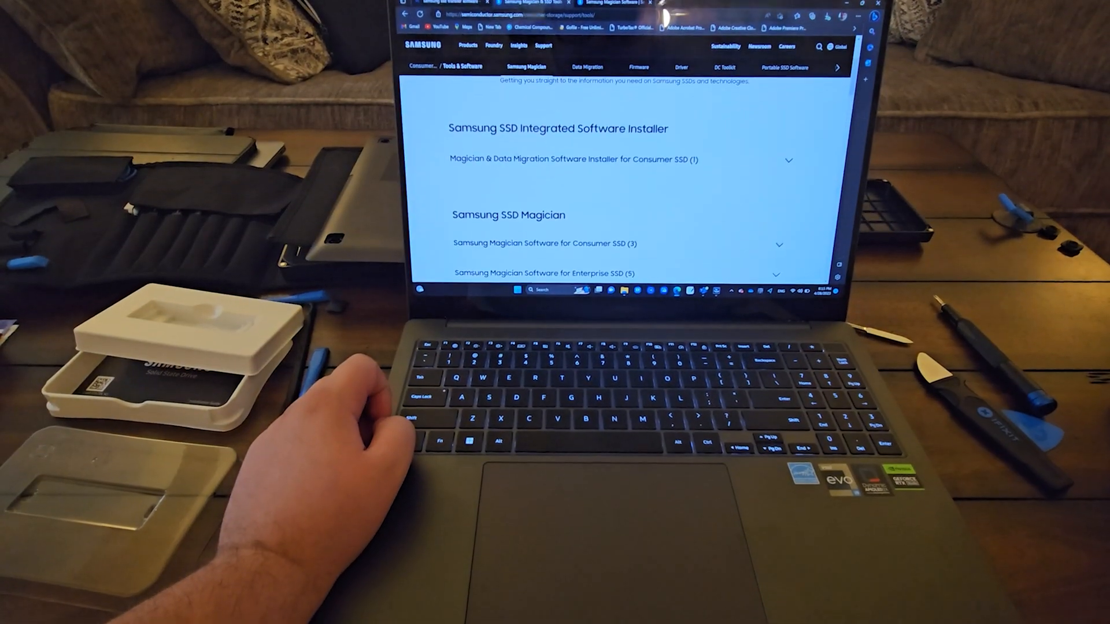
scroll(up, 3)
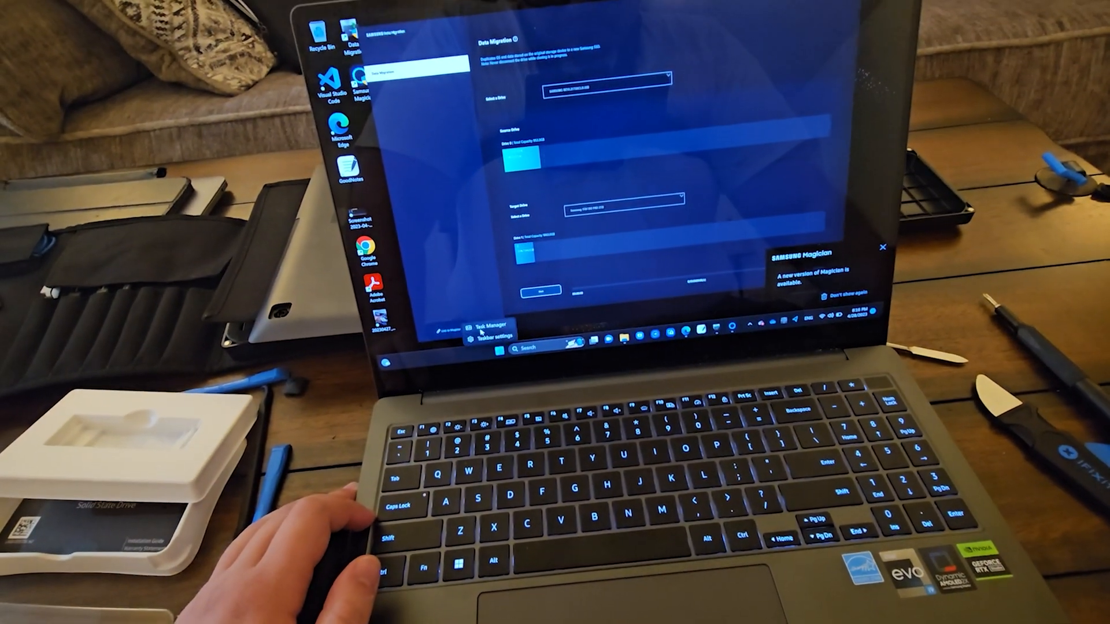
Step: Bring up Task Manager from the taskbar over the Data Migration screen
click(485, 316)
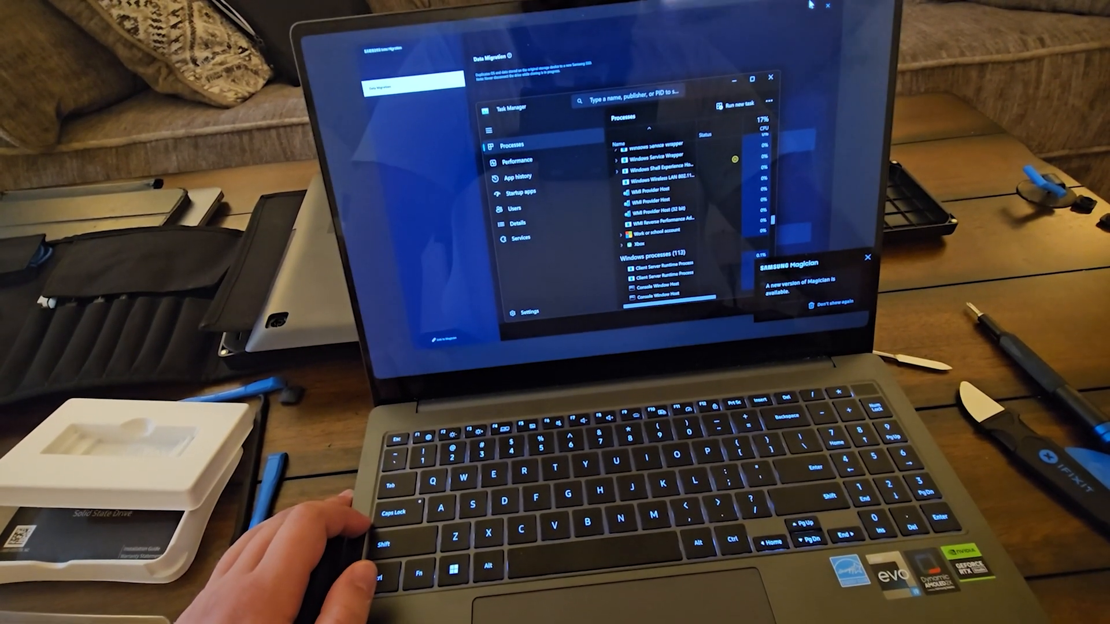
click(770, 77)
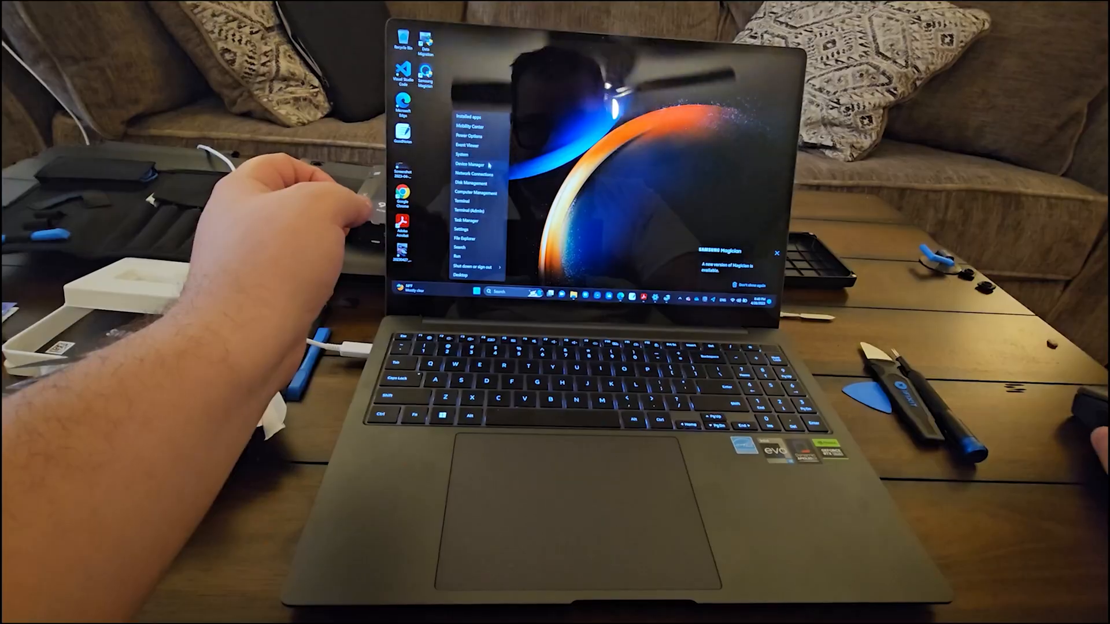
Step: Start Disk Management, which prompts to initialize the newly attached SSD
click(471, 191)
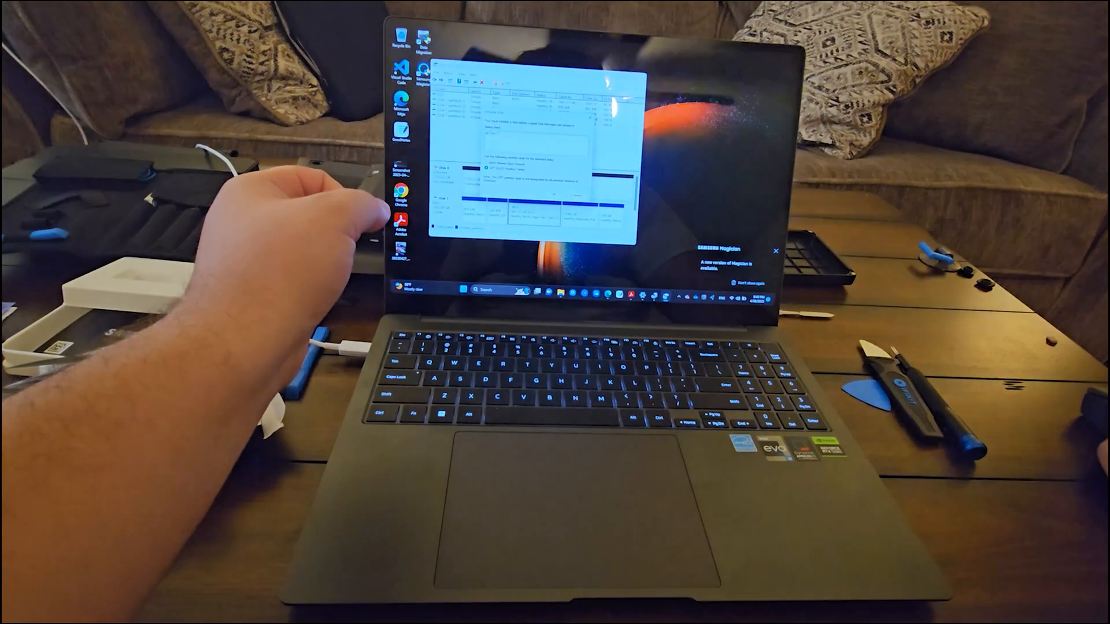